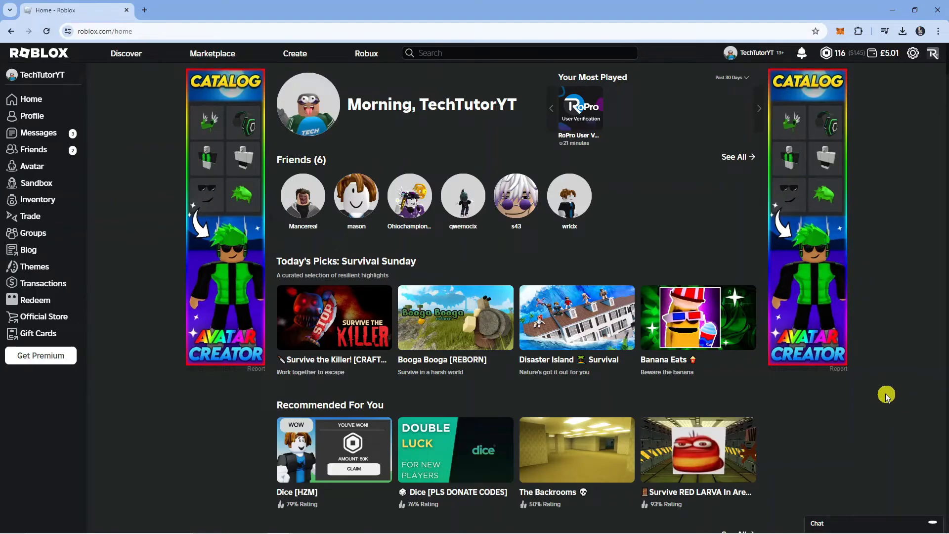
mouse_move(668, 208)
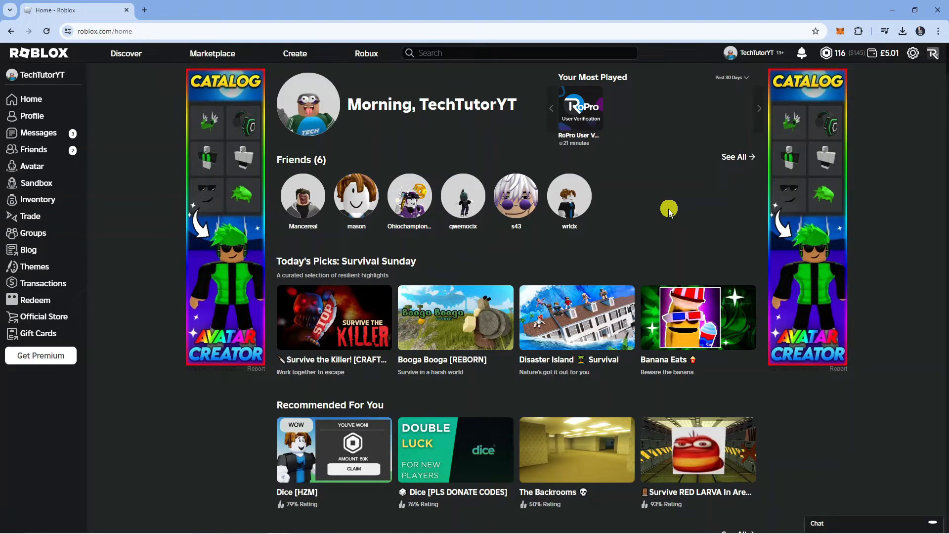
mouse_move(671, 199)
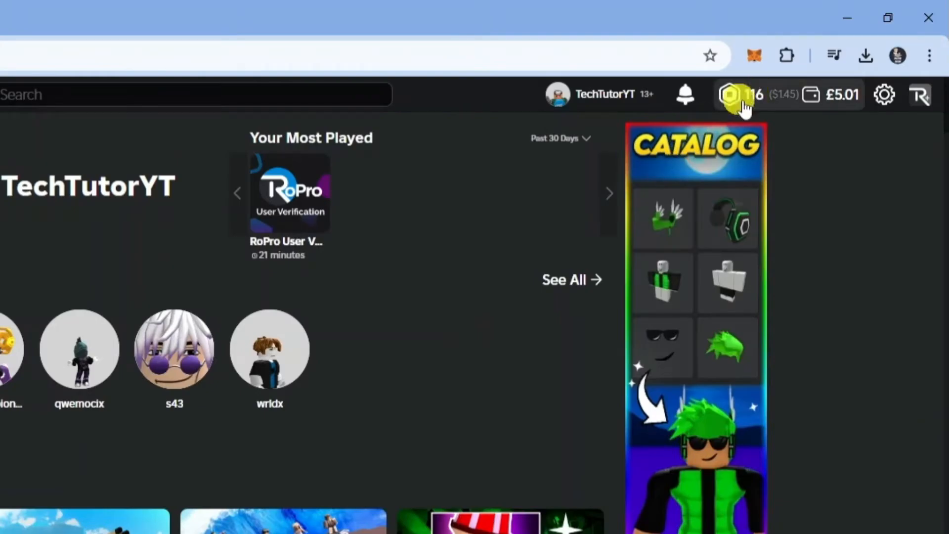
Go from the Robux balance menu to the My Transactions page
click(750, 95)
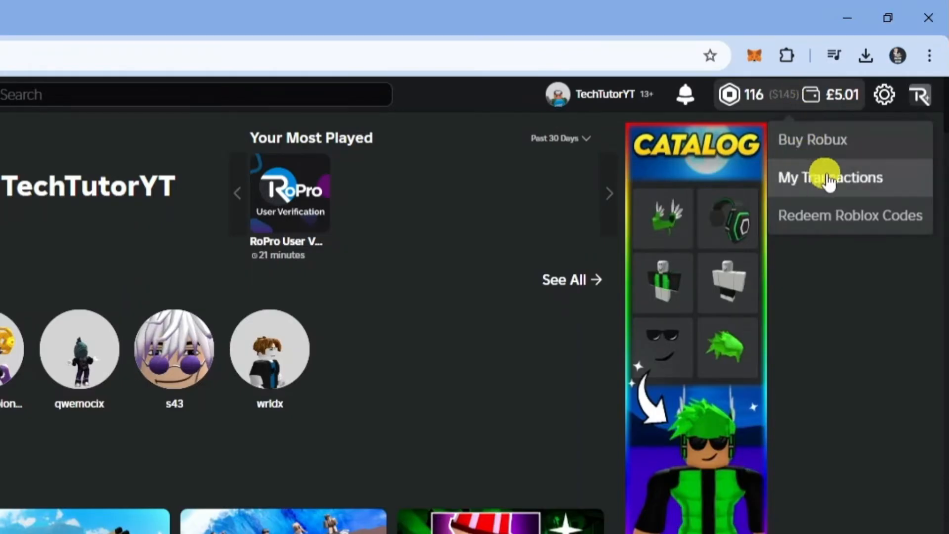
click(829, 178)
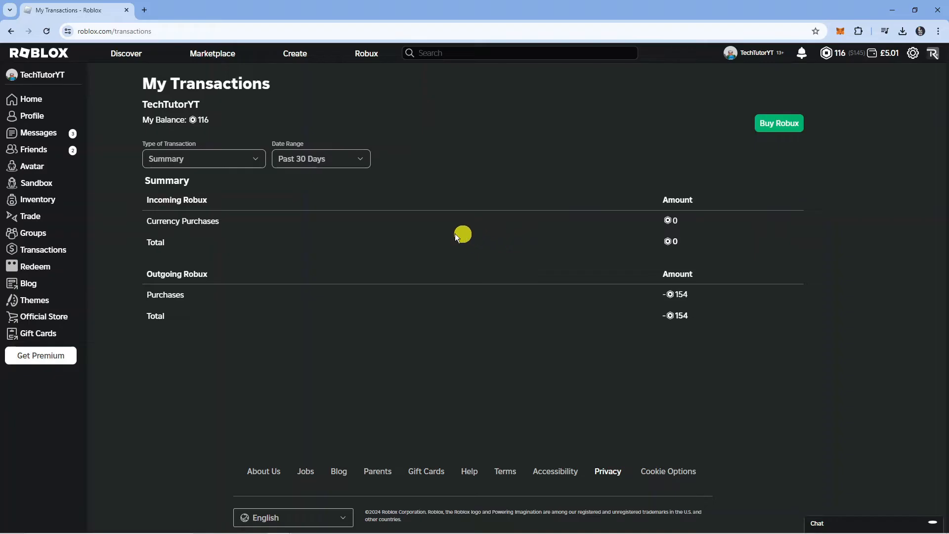
mouse_move(250, 208)
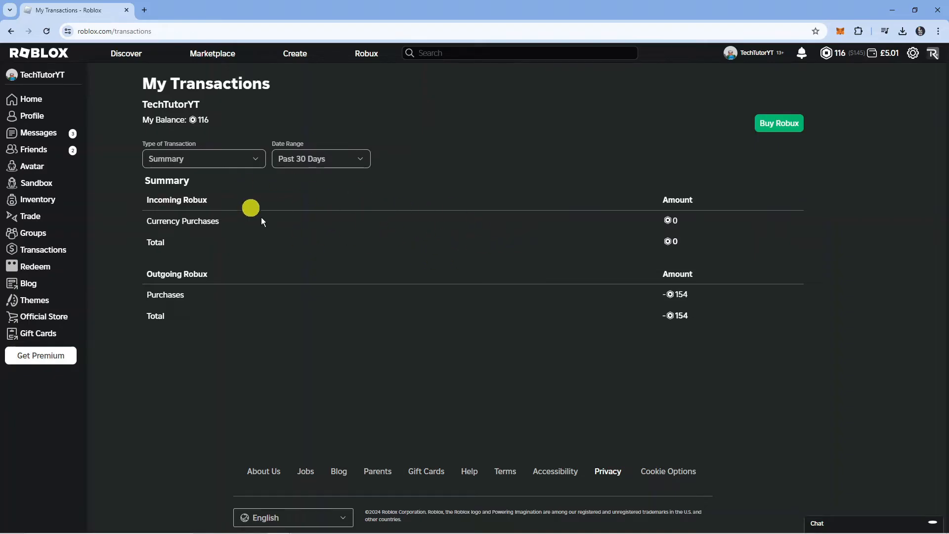
mouse_move(478, 245)
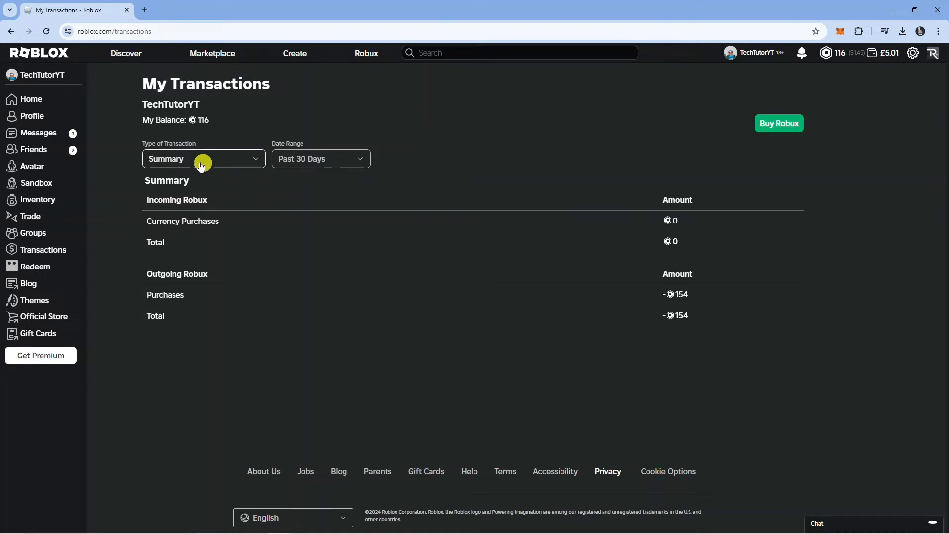
mouse_move(239, 166)
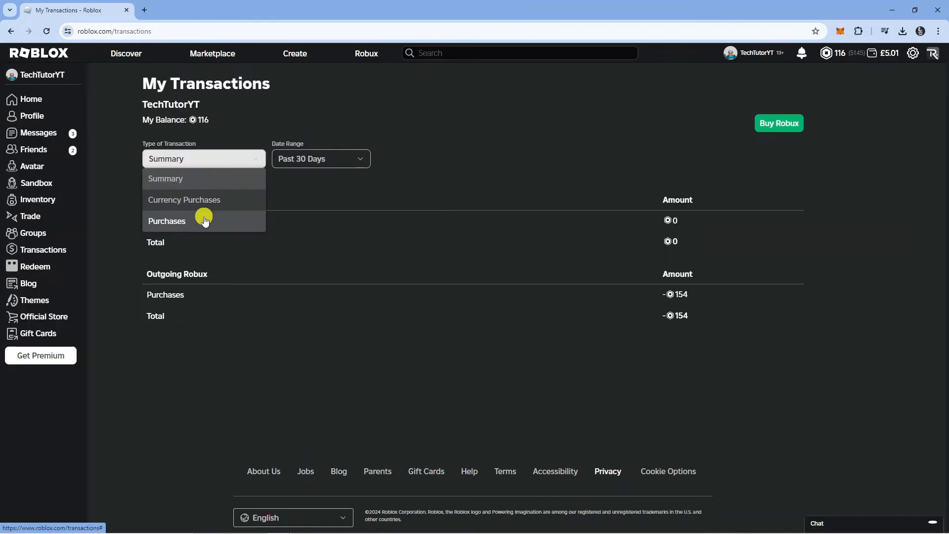
Switch the transaction type to Purchases to list individual Robux purchases
click(167, 221)
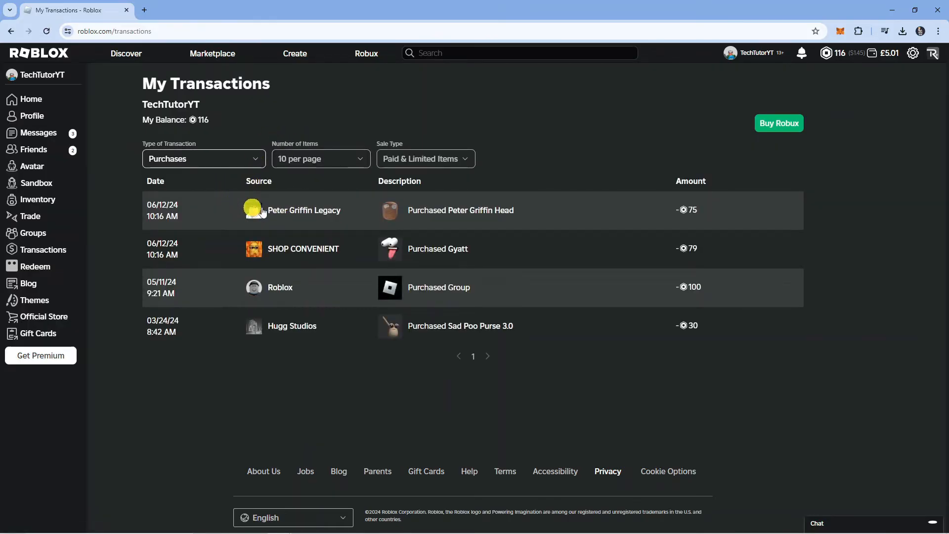
mouse_move(481, 210)
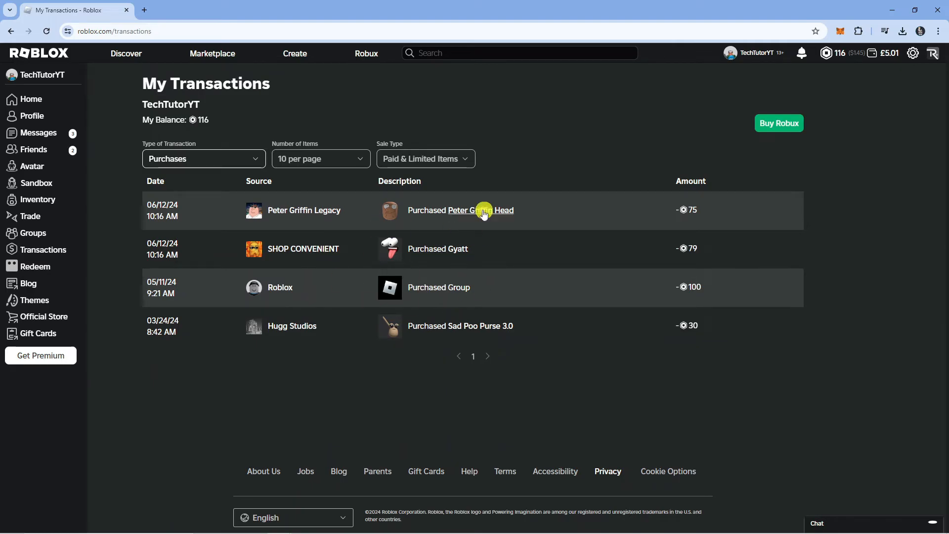
mouse_move(195, 279)
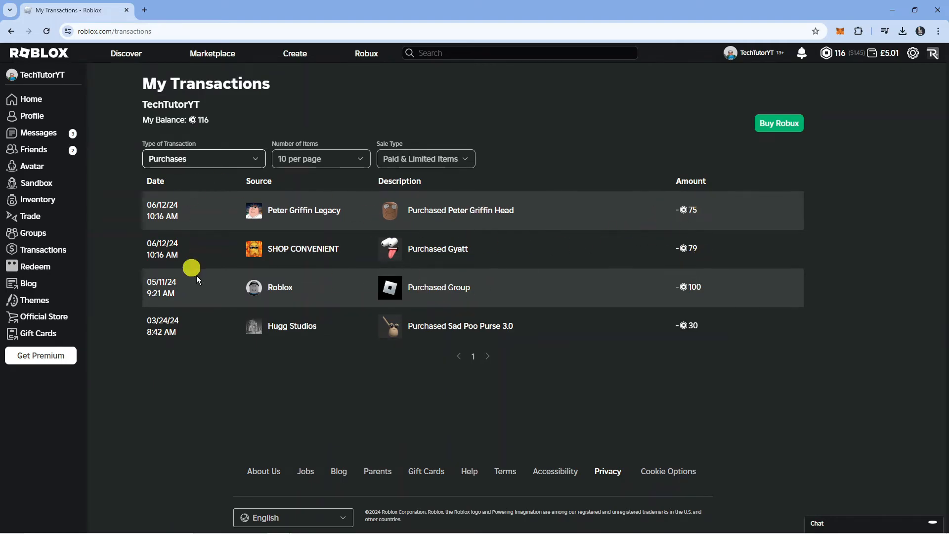
click(202, 159)
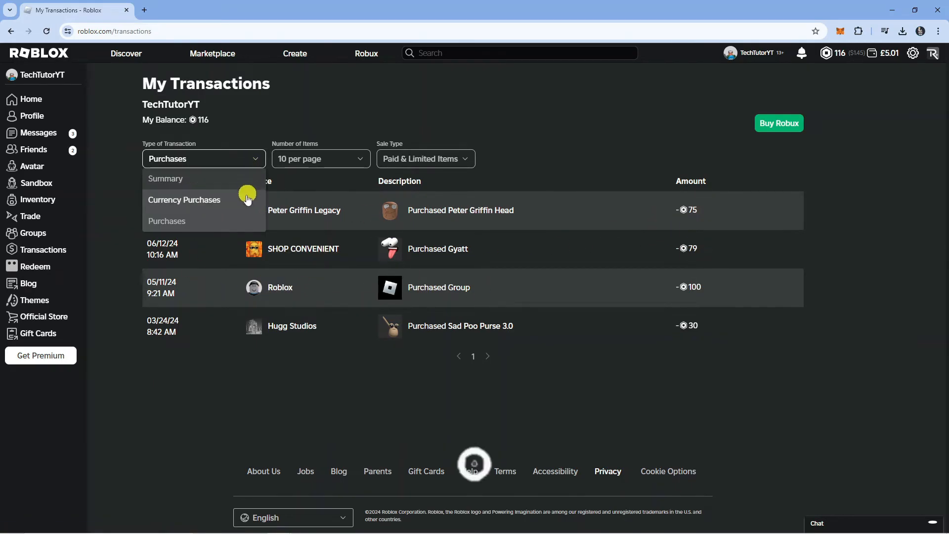
Switch the transaction type to Currency Purchases, showing the single 400 Robux purchase
click(183, 200)
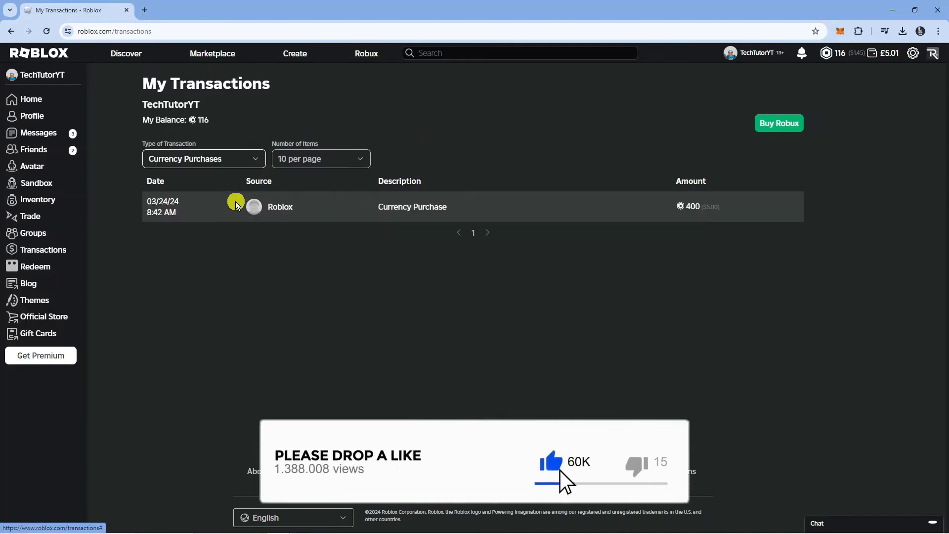
mouse_move(412, 206)
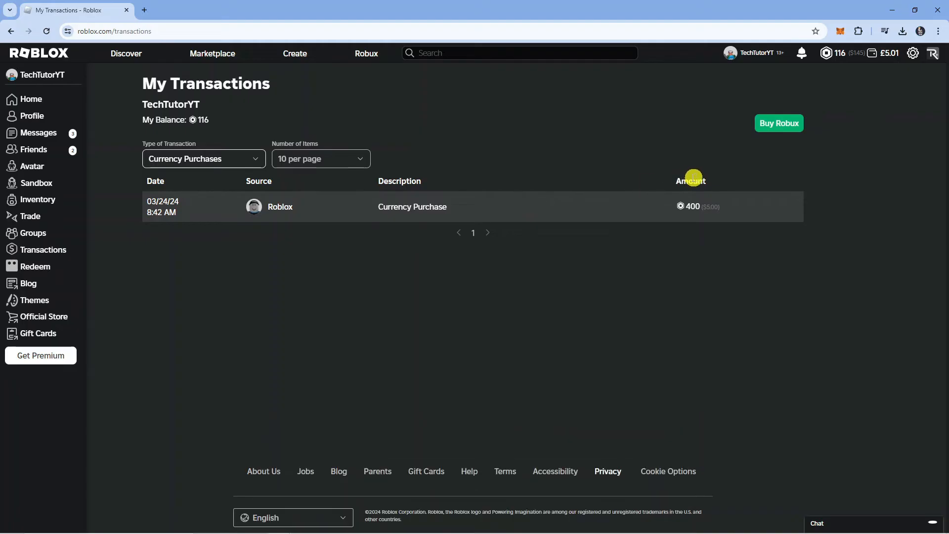
mouse_move(235, 199)
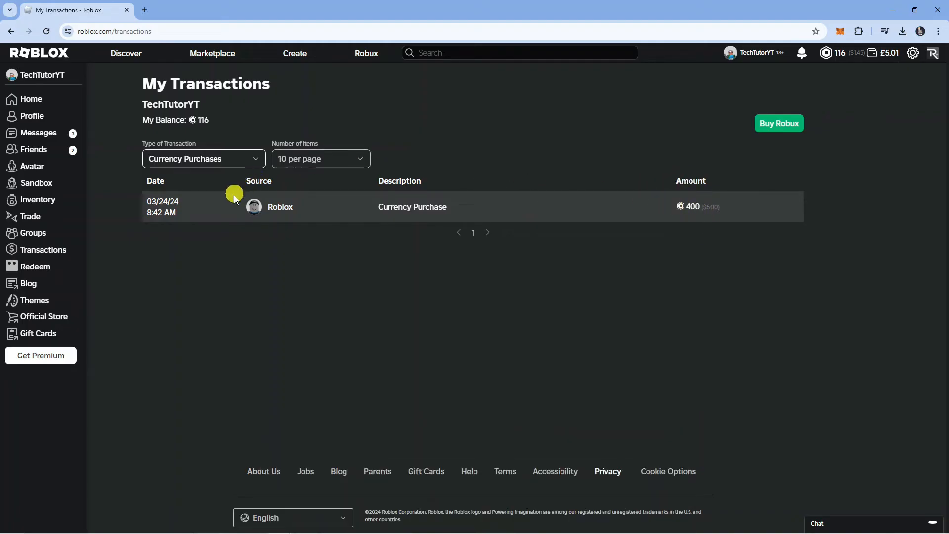
click(203, 158)
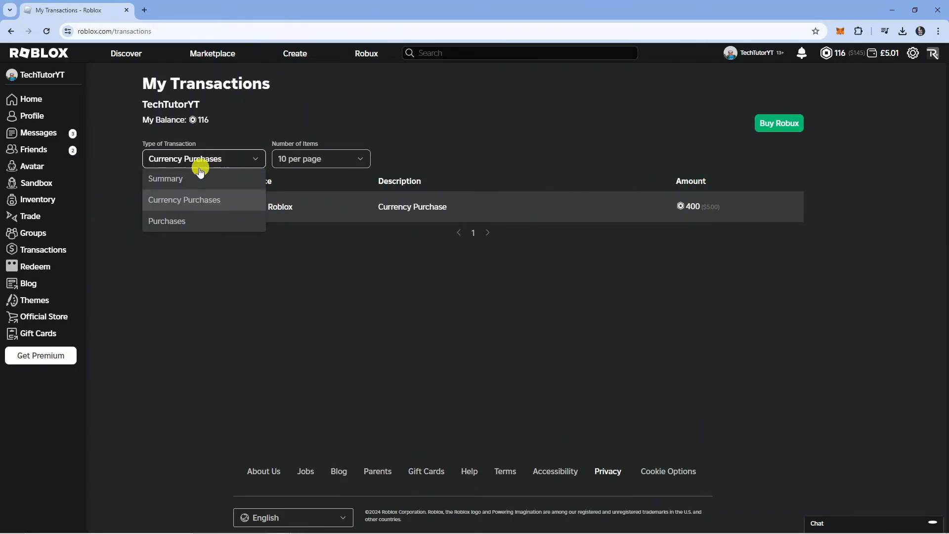
Return to the Summary view and set its date range to Past Year
click(165, 178)
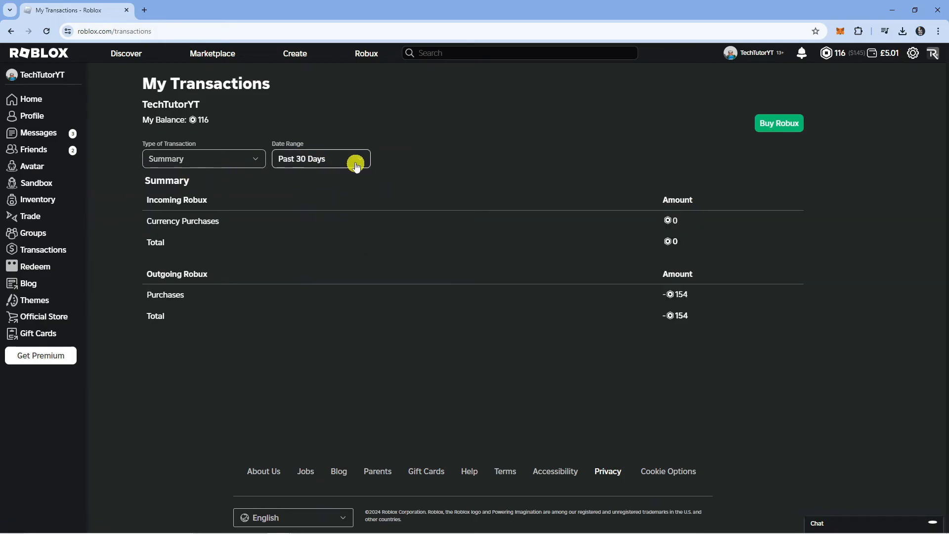
click(320, 159)
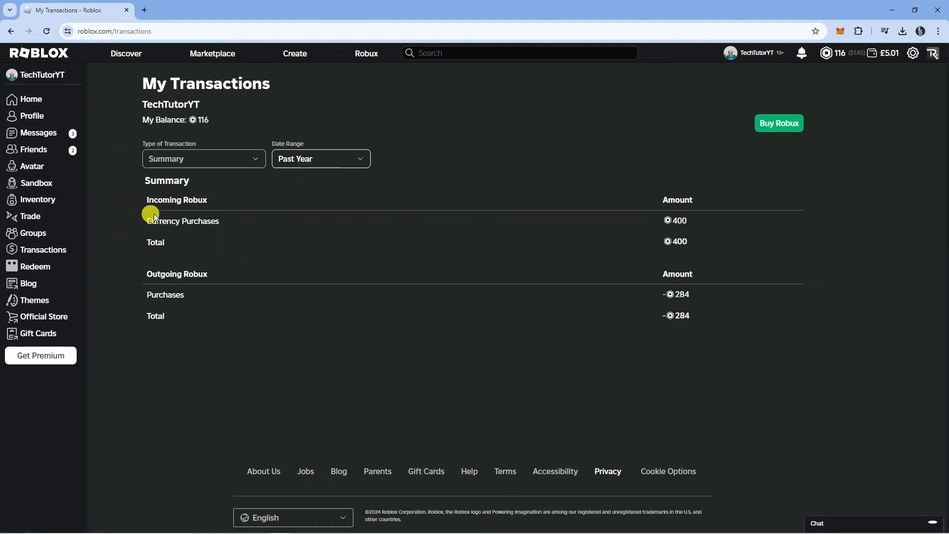
mouse_move(316, 235)
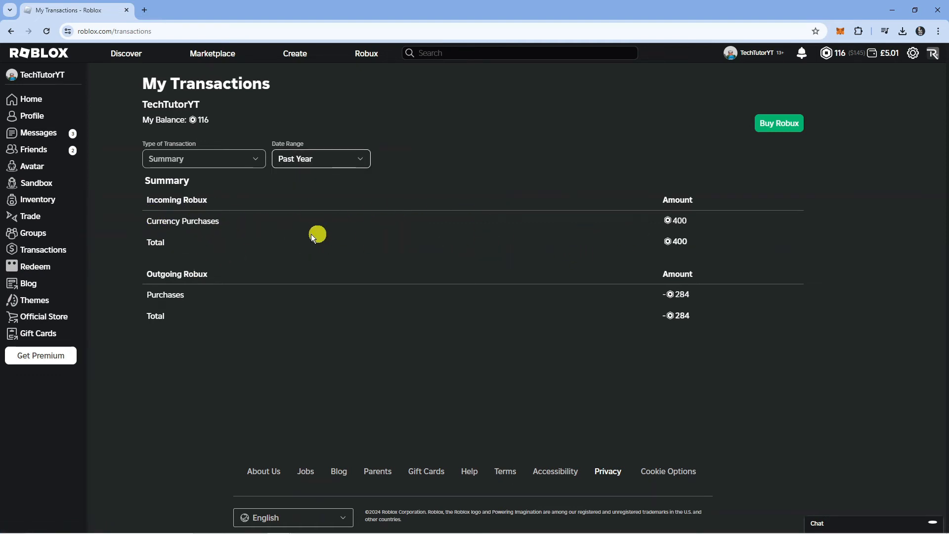
mouse_move(507, 303)
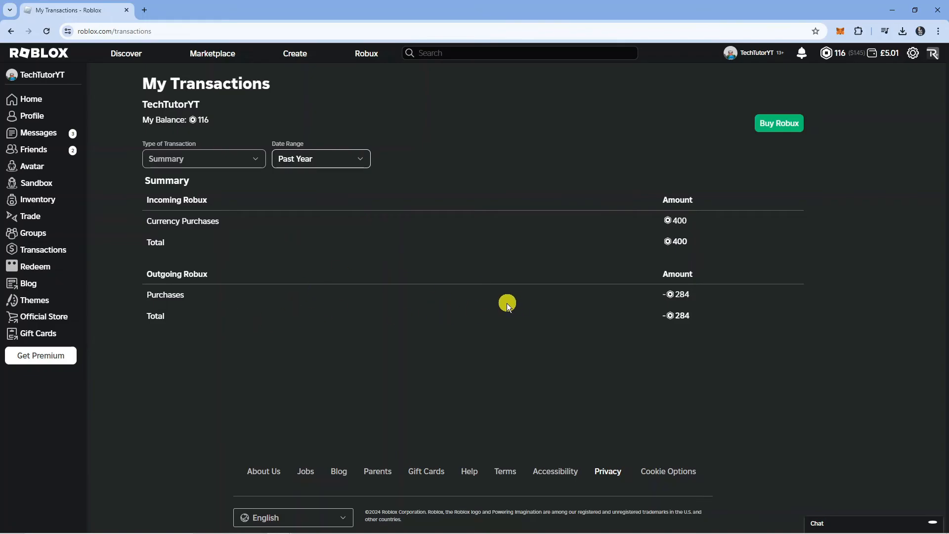
mouse_move(773, 319)
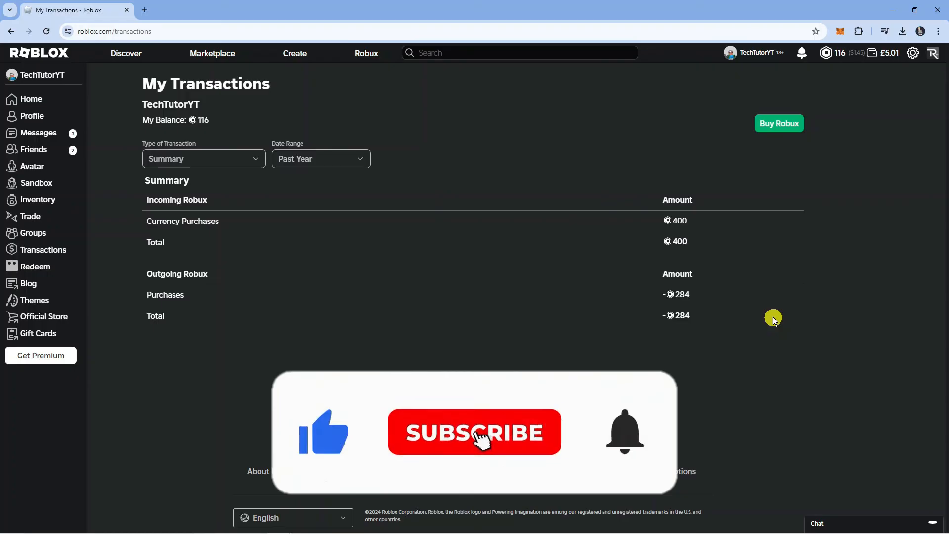
click(474, 431)
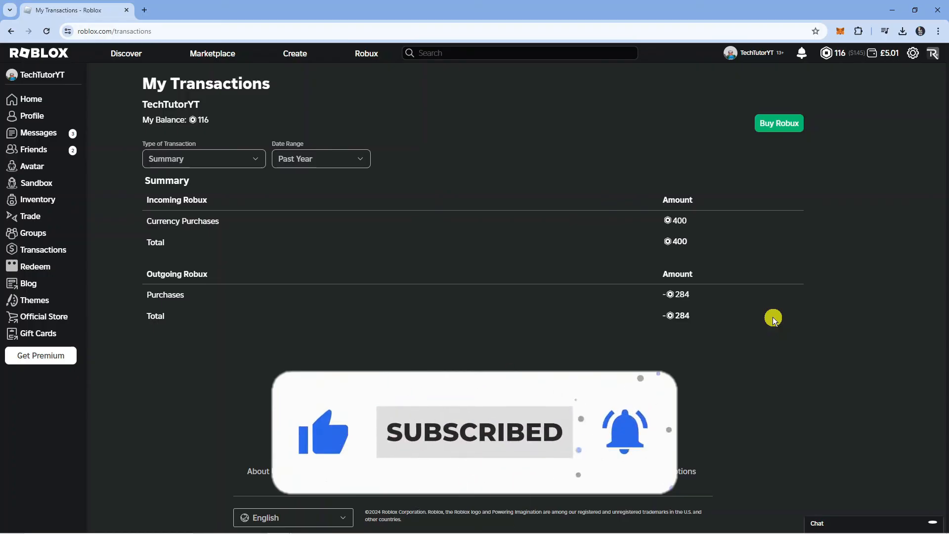